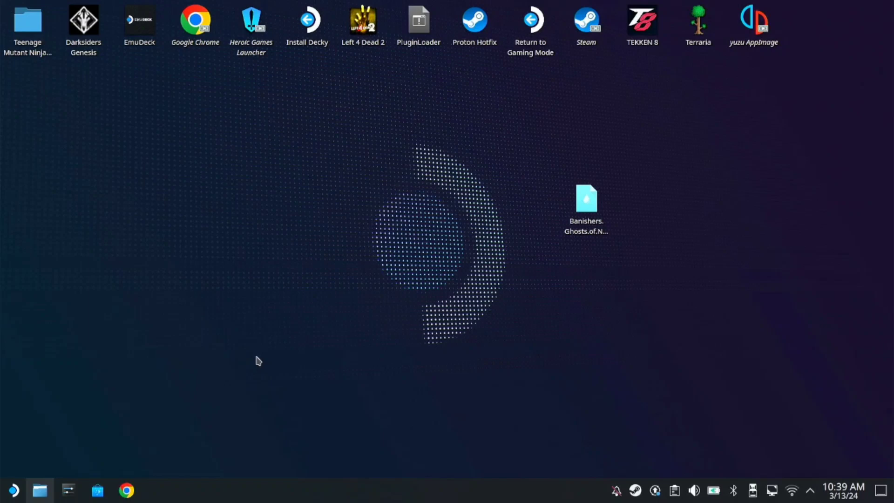
mouse_move(264, 157)
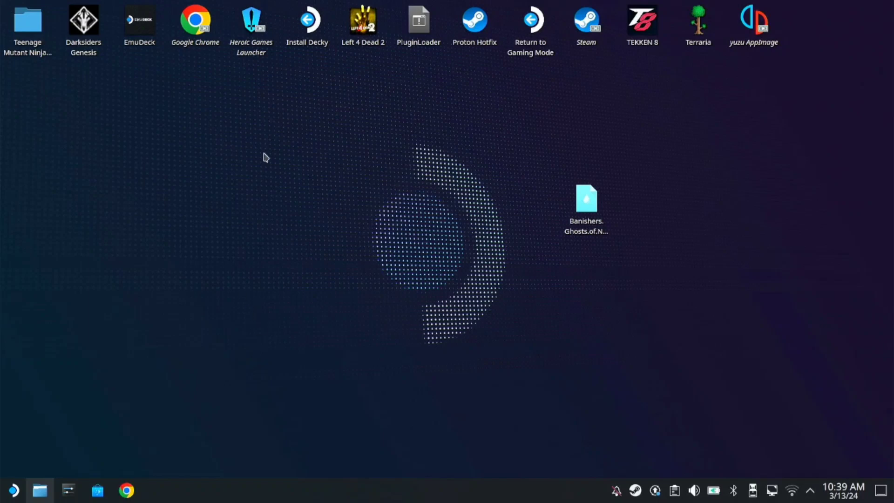
- Launch Heroic Games Launcher from its desktop shortcut, showing the empty library
click(251, 22)
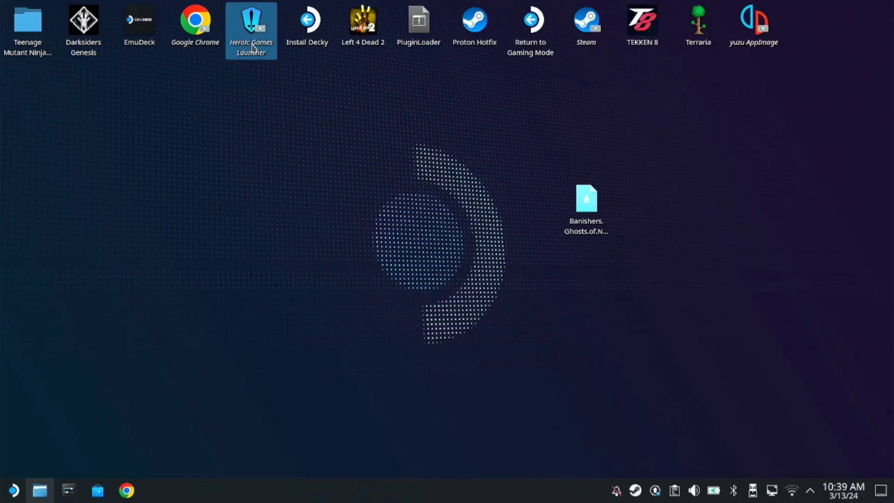
double_click(252, 18)
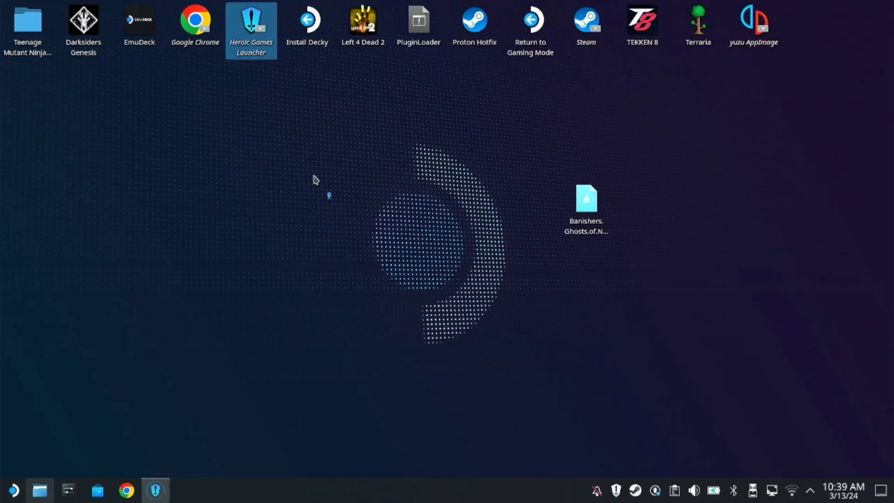
double_click(251, 19)
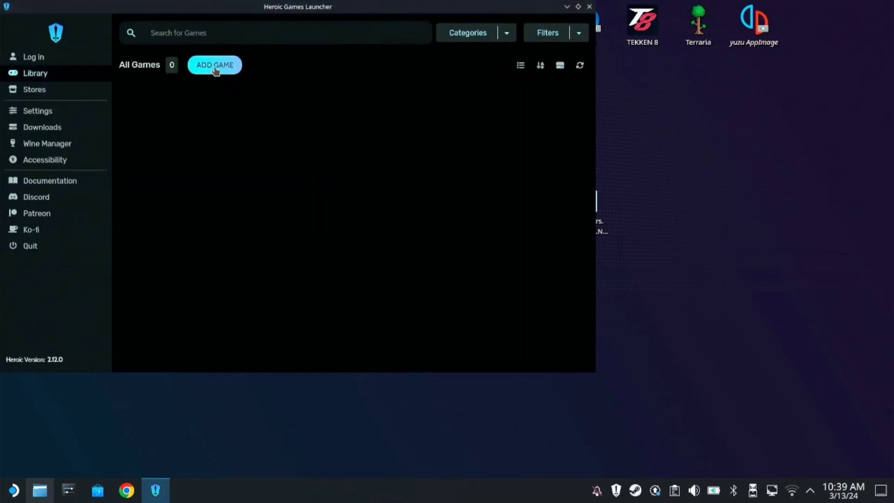
- Start a new game entry titled 'Contra Operations' with a steamgriddb cover URL and Wine-GE-Proton7-43
click(214, 65)
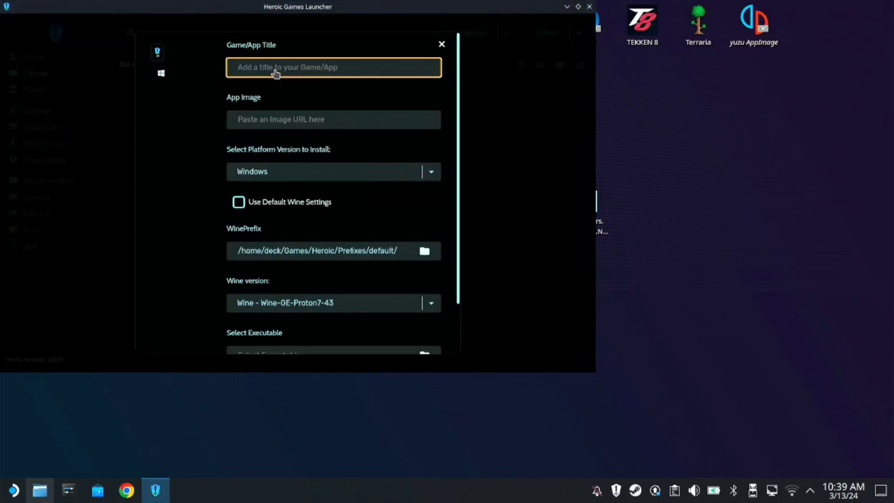
text(Contra O)
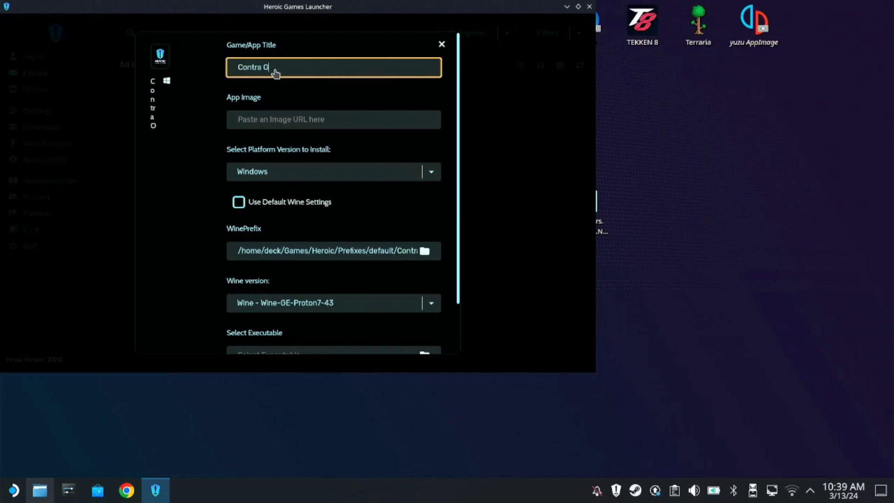
text(perations Galuga)
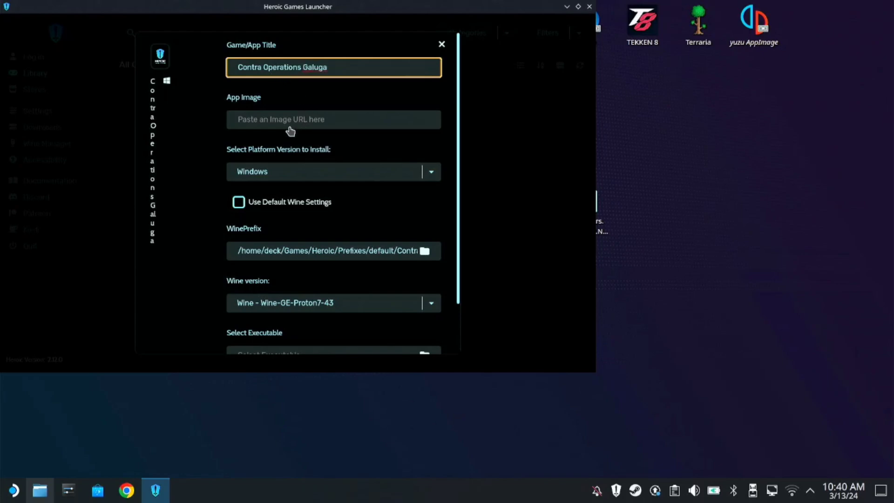
text(https://cdn2.steamgriddb.com/grid/17bf4a02b4a256b6d9)
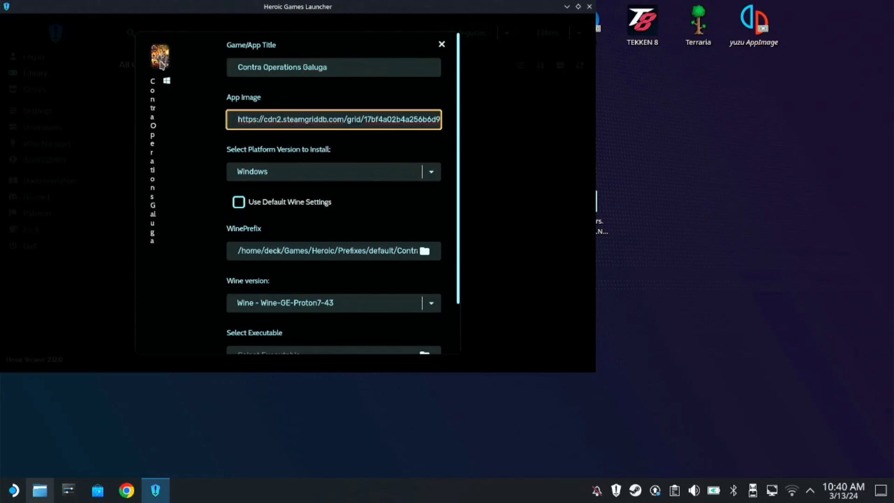
scroll(down, 3)
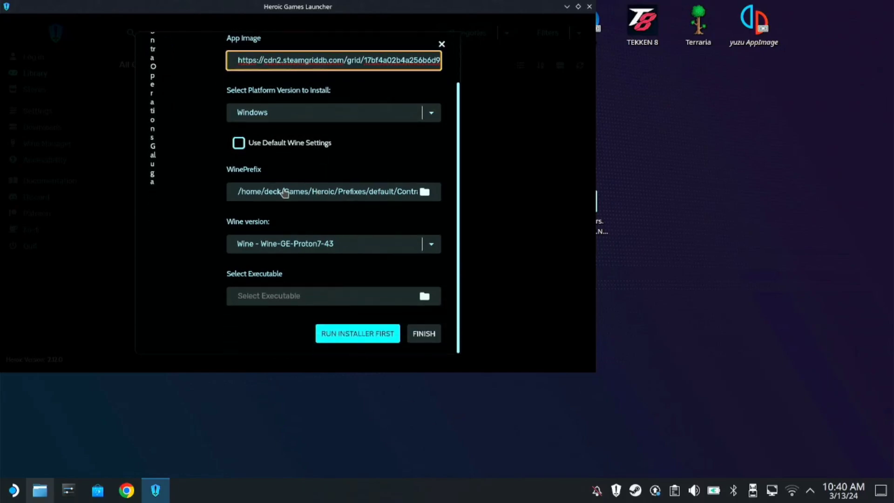
mouse_move(297, 253)
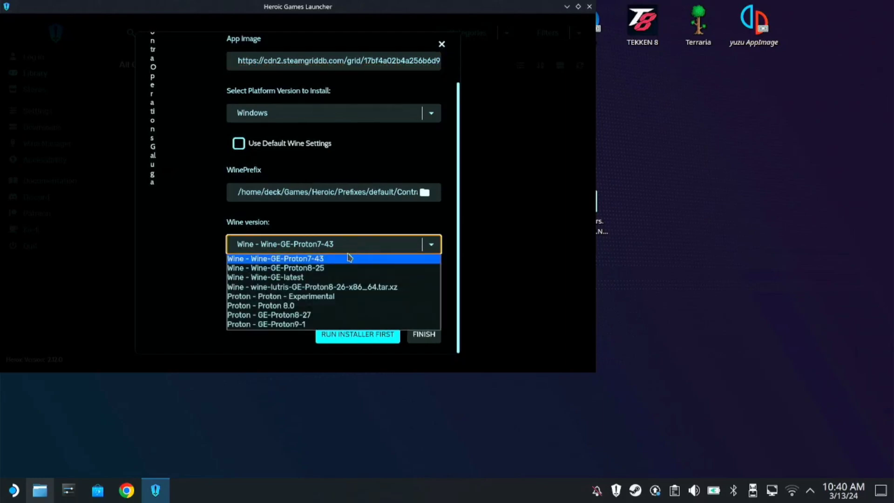
click(278, 259)
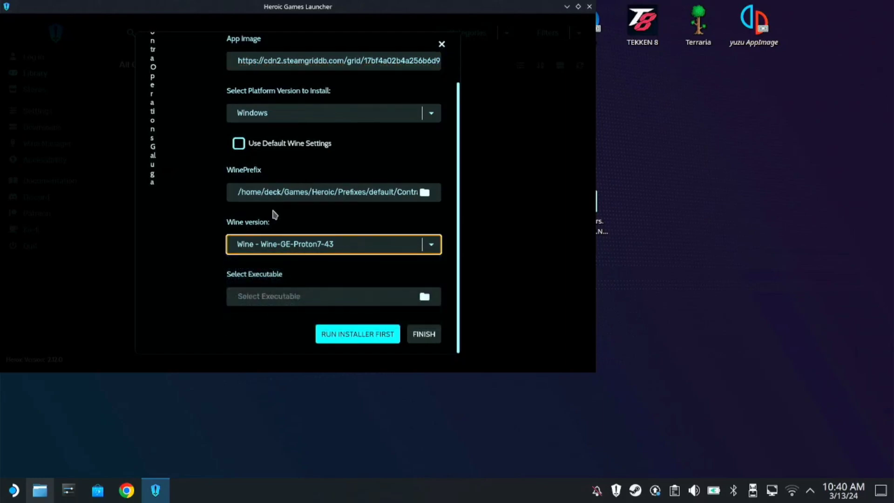
mouse_move(237, 103)
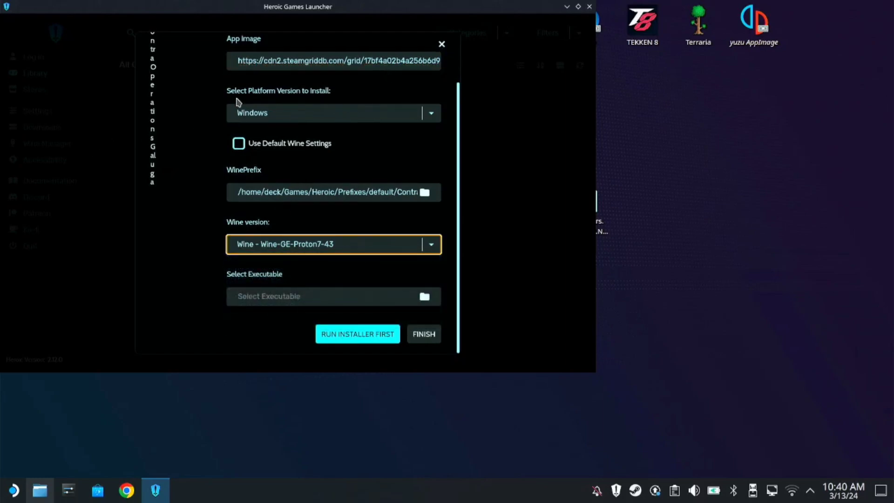
mouse_move(27, 154)
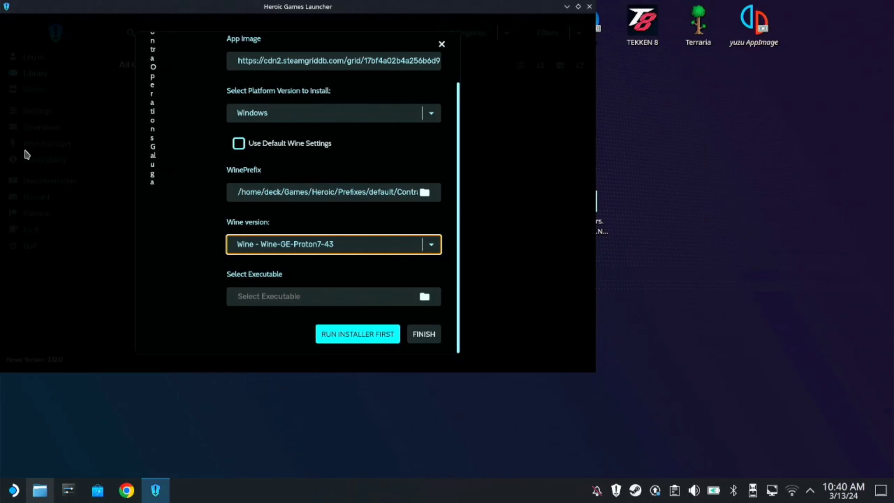
mouse_move(257, 180)
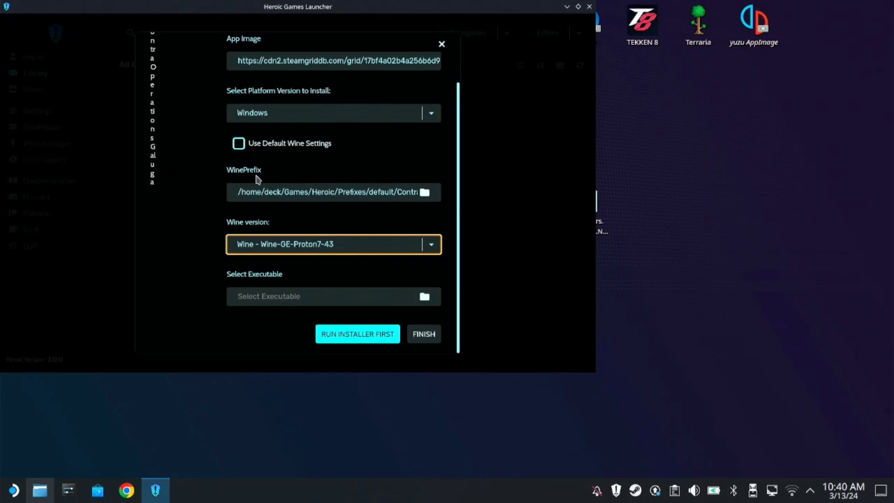
mouse_move(385, 216)
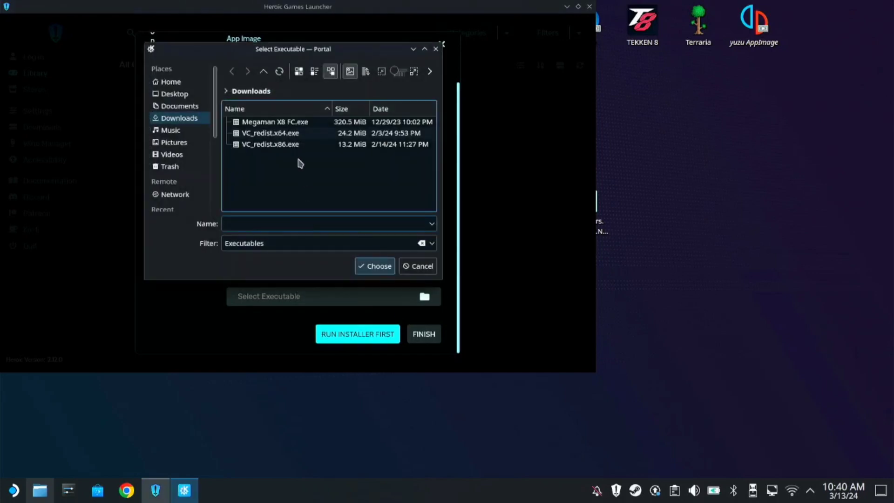
- Choose ContraOG.exe from the SR128 drive's Games/Contra Operation Galuga folder as the executable
scroll(down, 3)
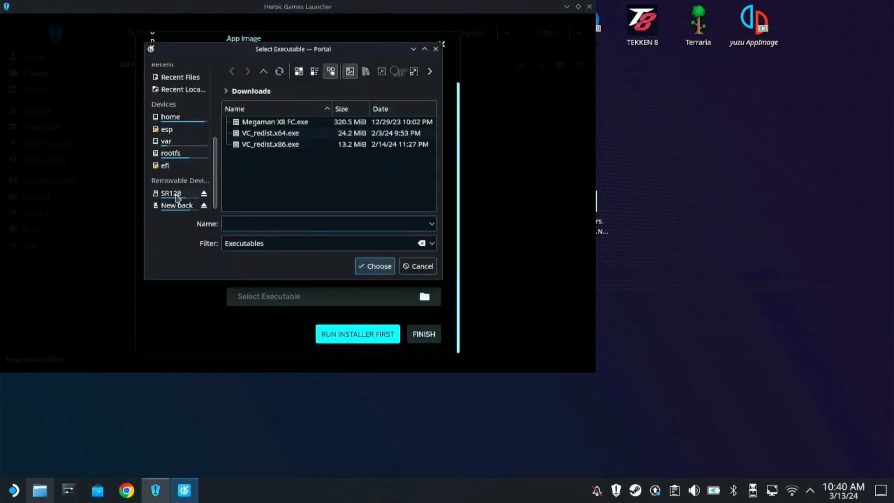
click(171, 194)
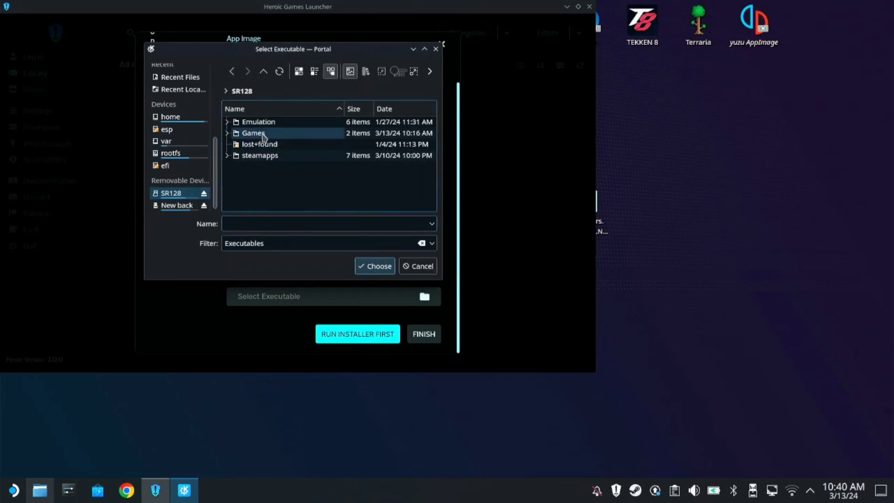
mouse_move(280, 135)
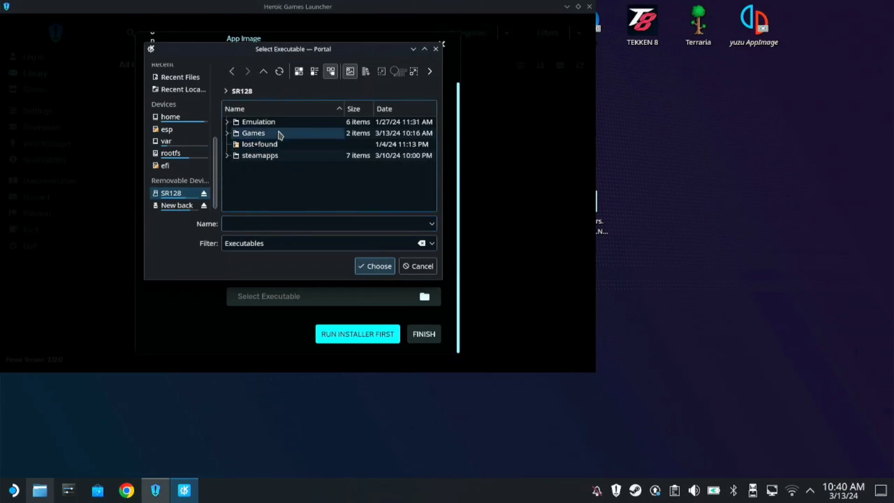
double_click(253, 133)
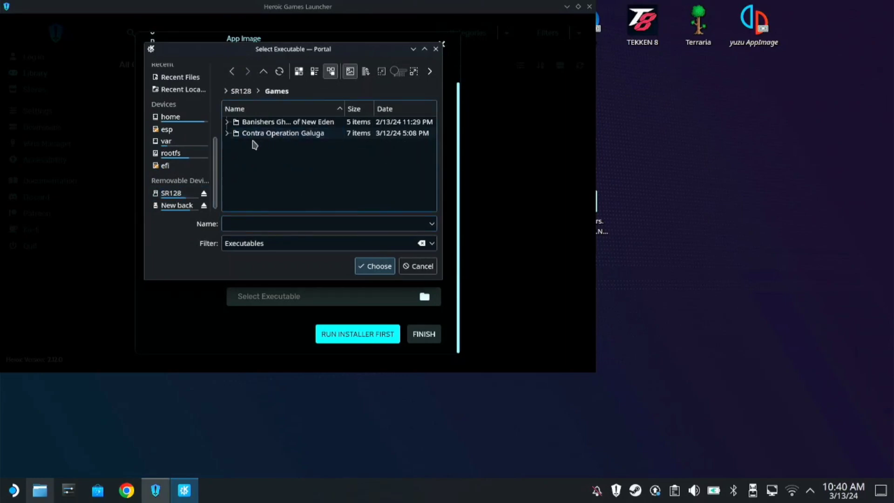
double_click(282, 134)
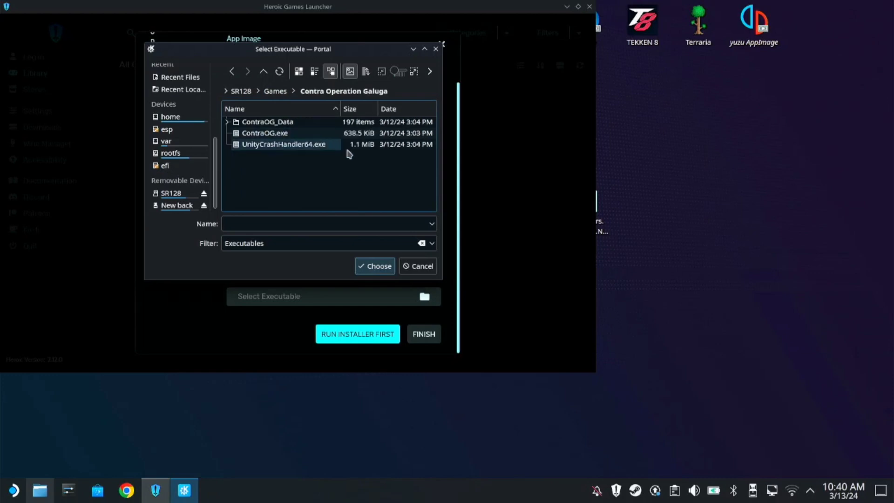
click(264, 133)
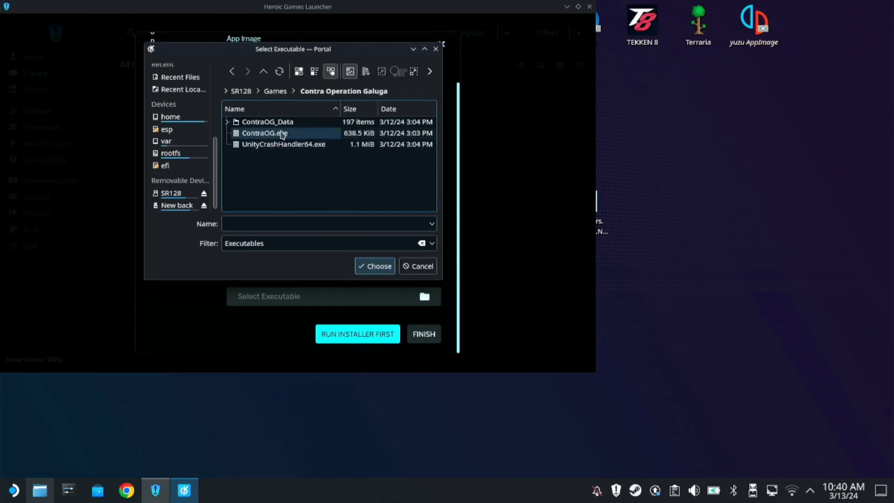
click(265, 133)
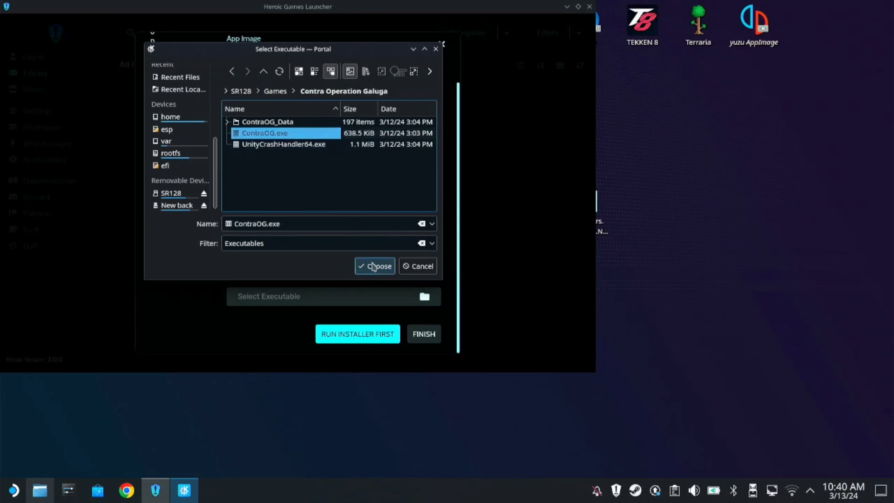
click(374, 266)
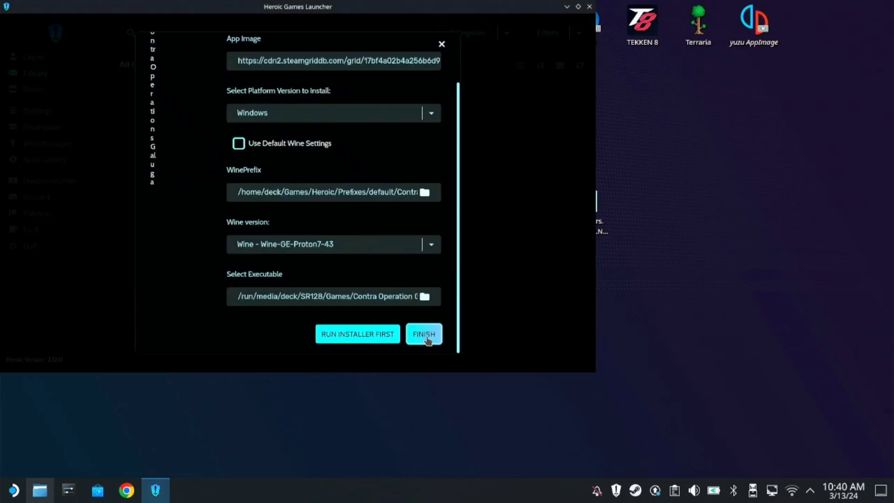
- Finish adding the game, then reselect Wine-GE-Proton7-43 in its settings
click(424, 333)
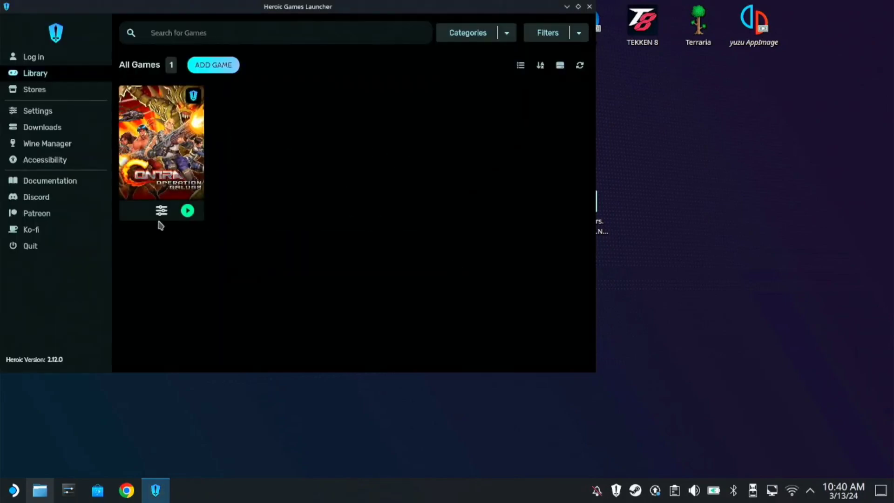
mouse_move(162, 215)
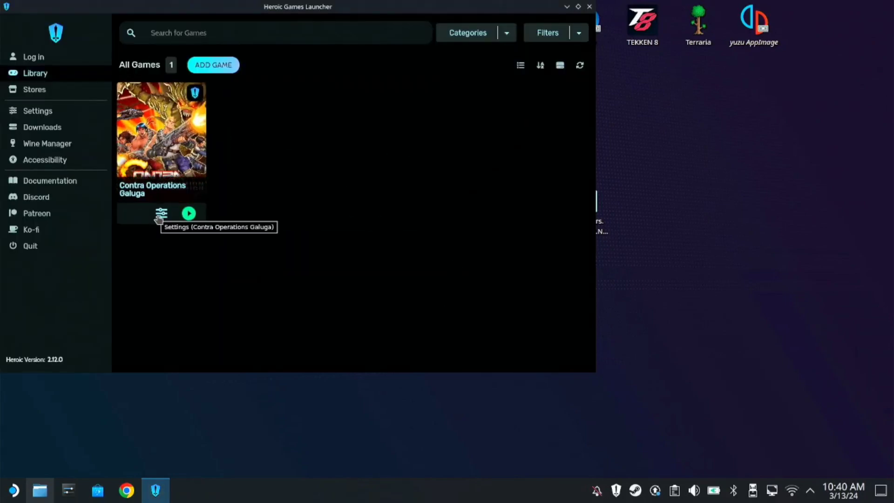
click(160, 213)
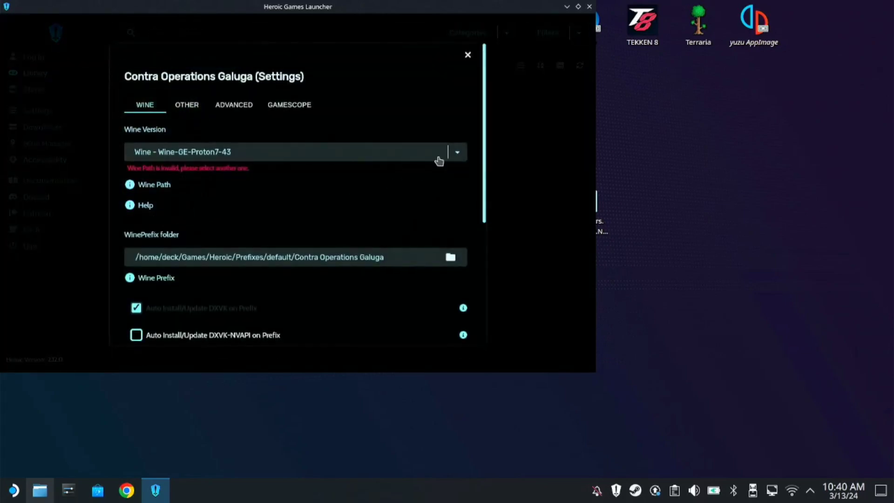
click(237, 153)
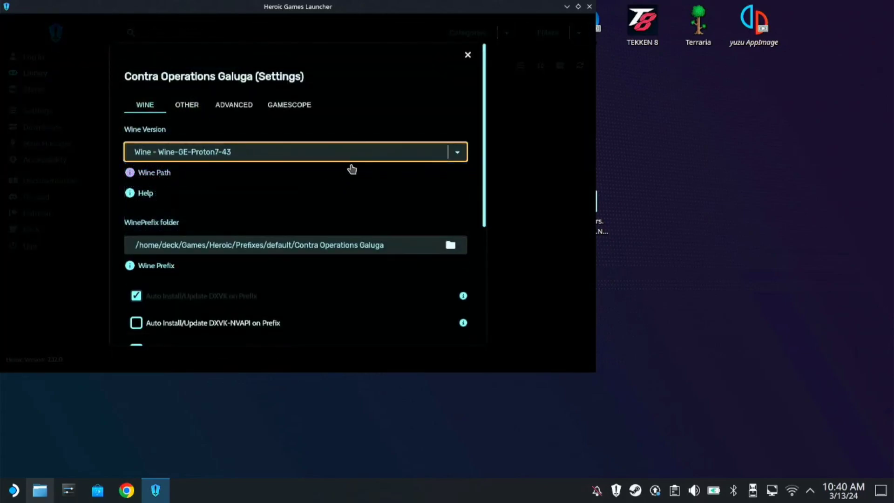
scroll(down, 3)
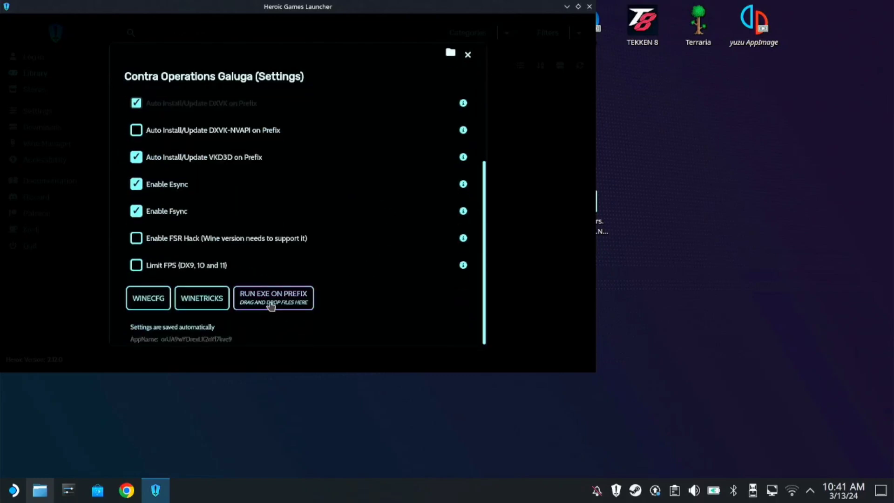
- Run VC_redist.x64.exe from Downloads inside the game's Wine prefix and proceed through its setup
click(274, 298)
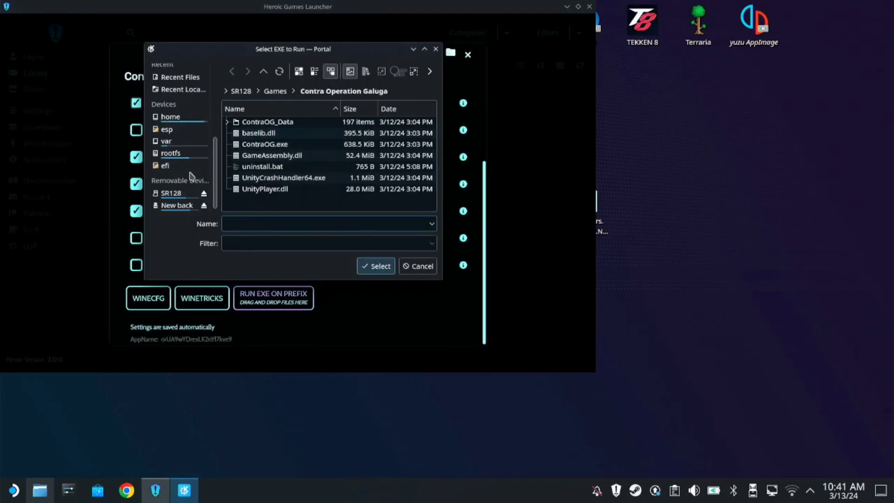
click(171, 192)
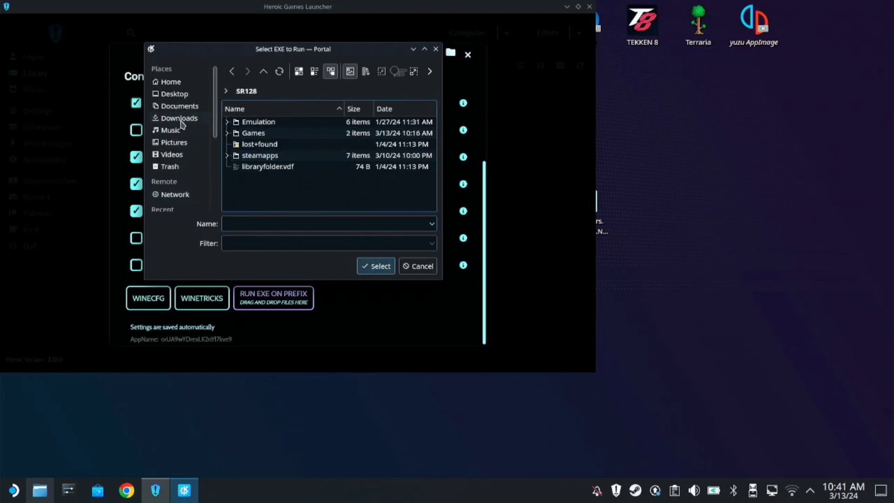
click(179, 118)
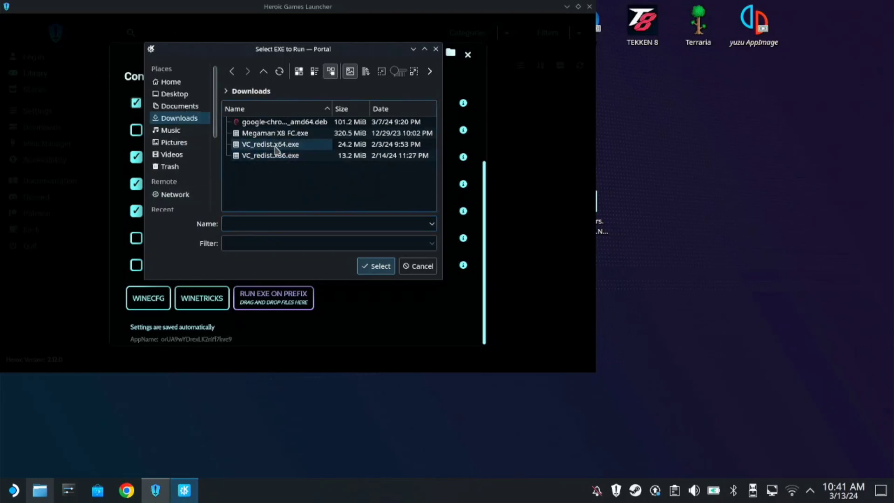
click(275, 144)
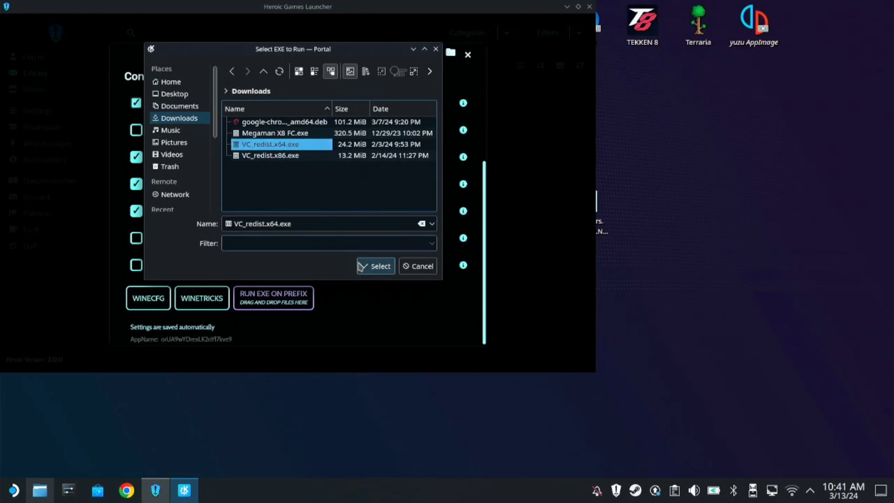
click(375, 266)
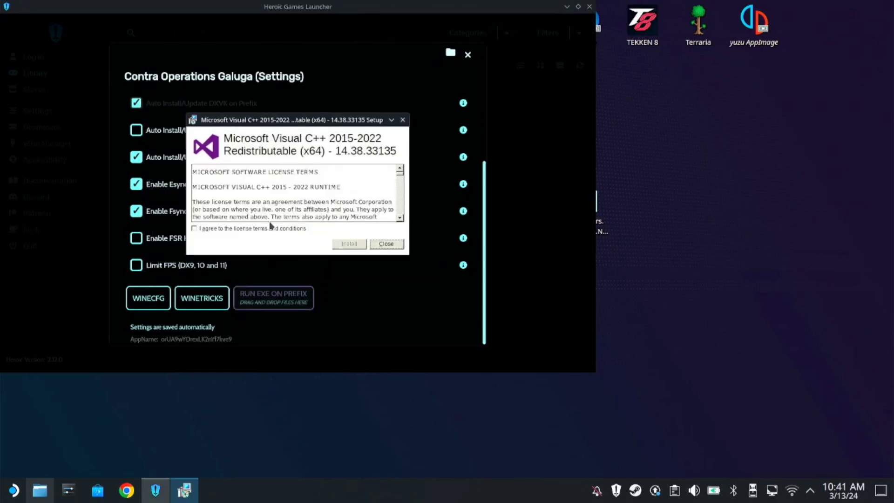
click(349, 243)
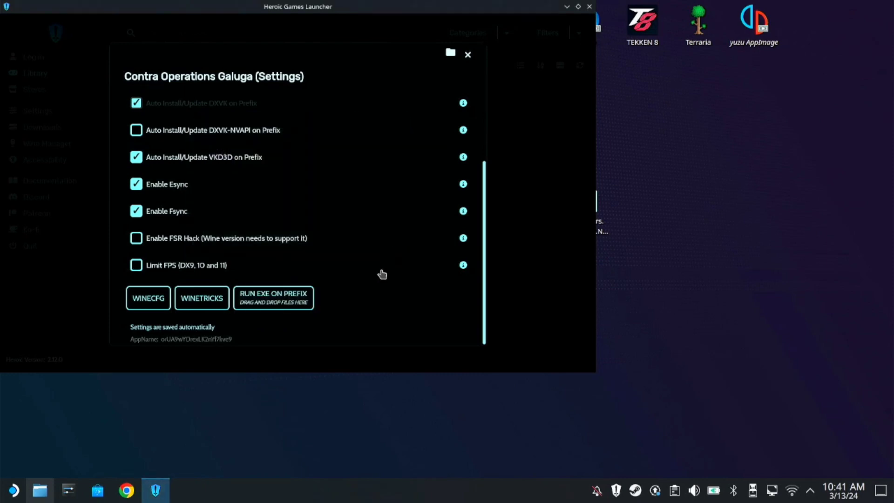
- From the Contra Operations Galuga page, add the game to Steam via the extra actions and launch it
click(467, 54)
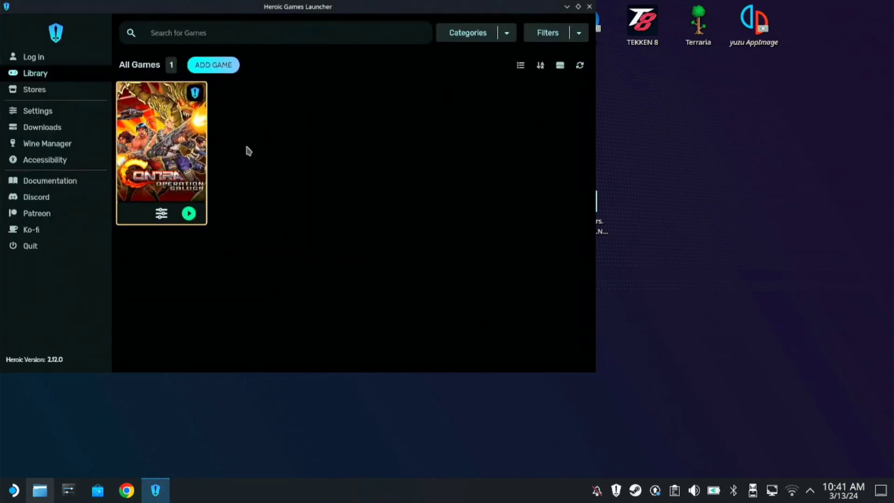
click(160, 140)
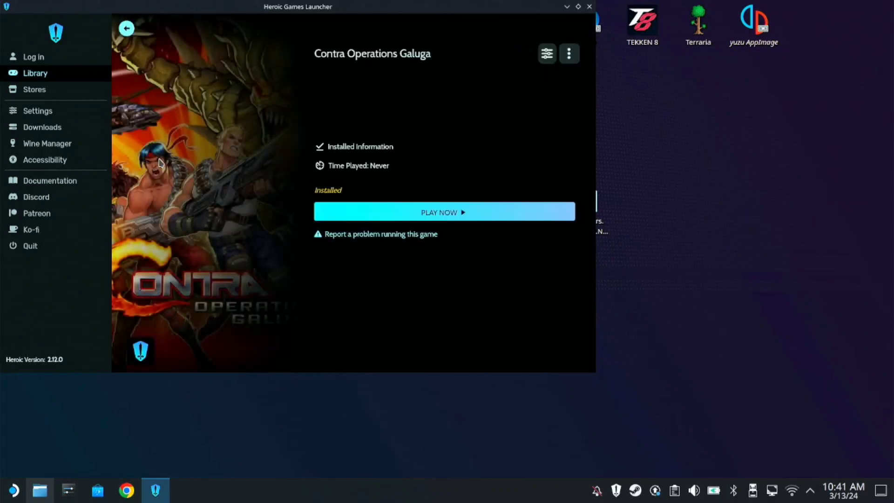
click(568, 53)
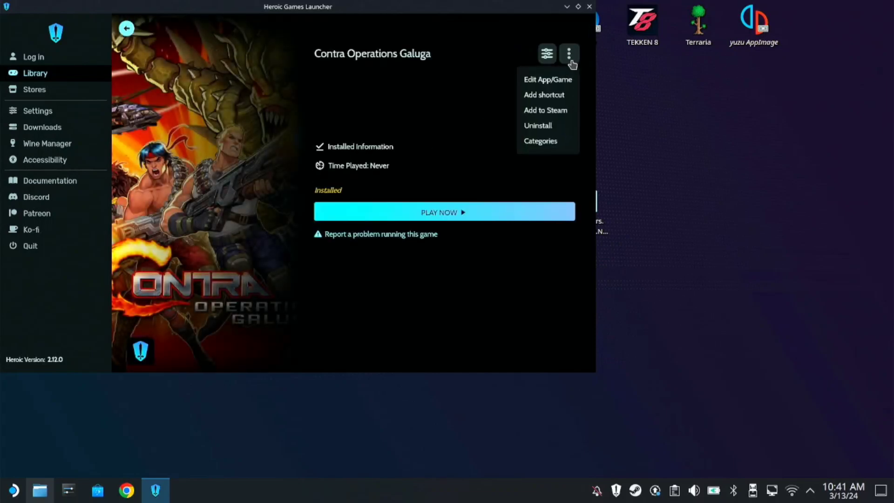
mouse_move(536, 120)
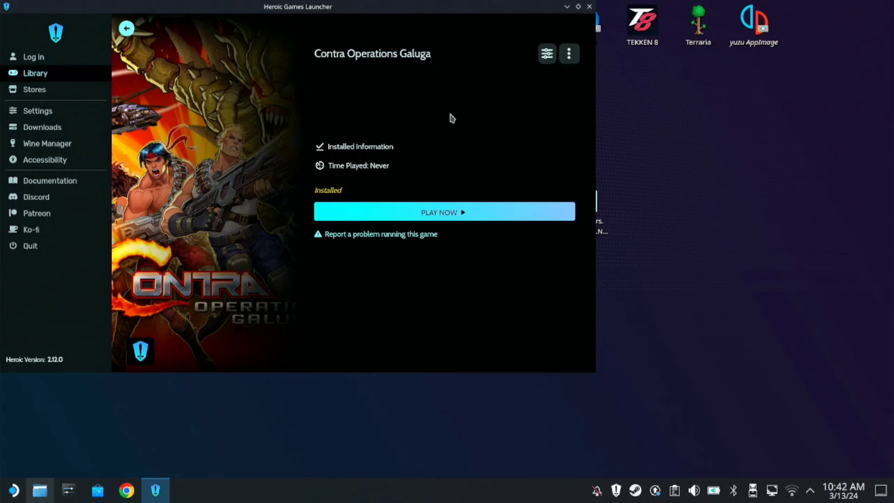
mouse_move(482, 160)
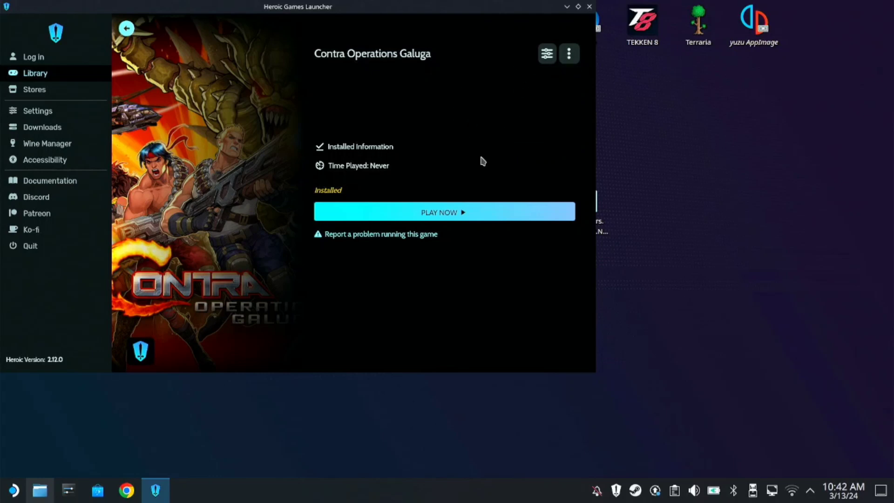
click(444, 211)
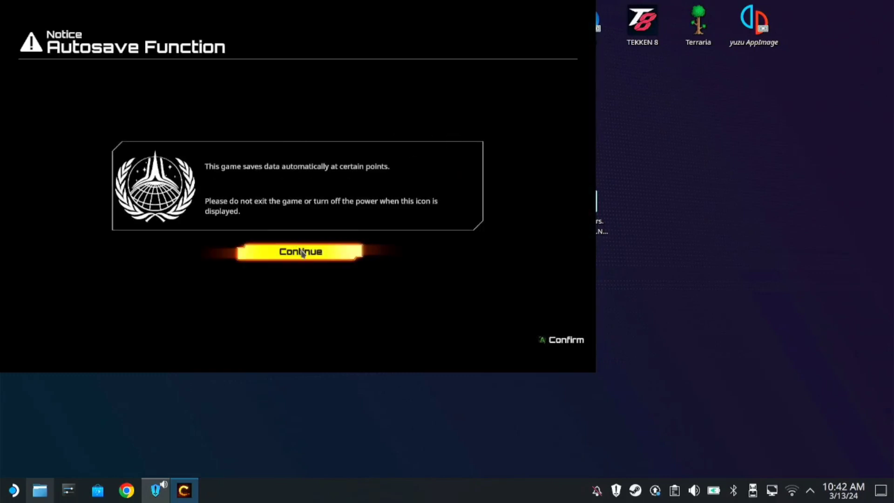
mouse_move(305, 262)
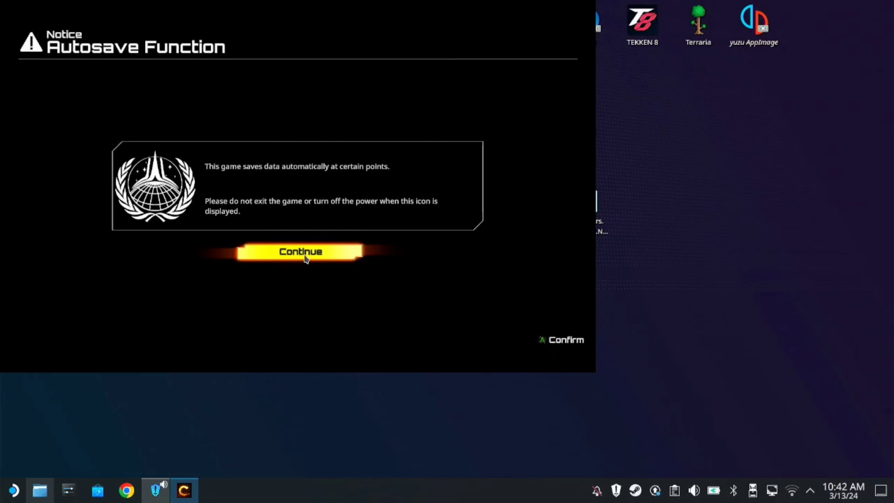
- Continue past the Autosave Function notice so the intro plays
click(300, 252)
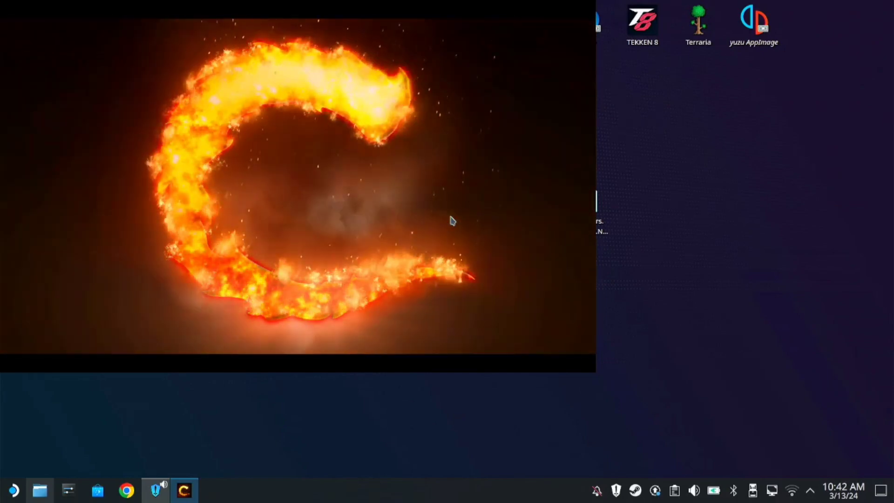